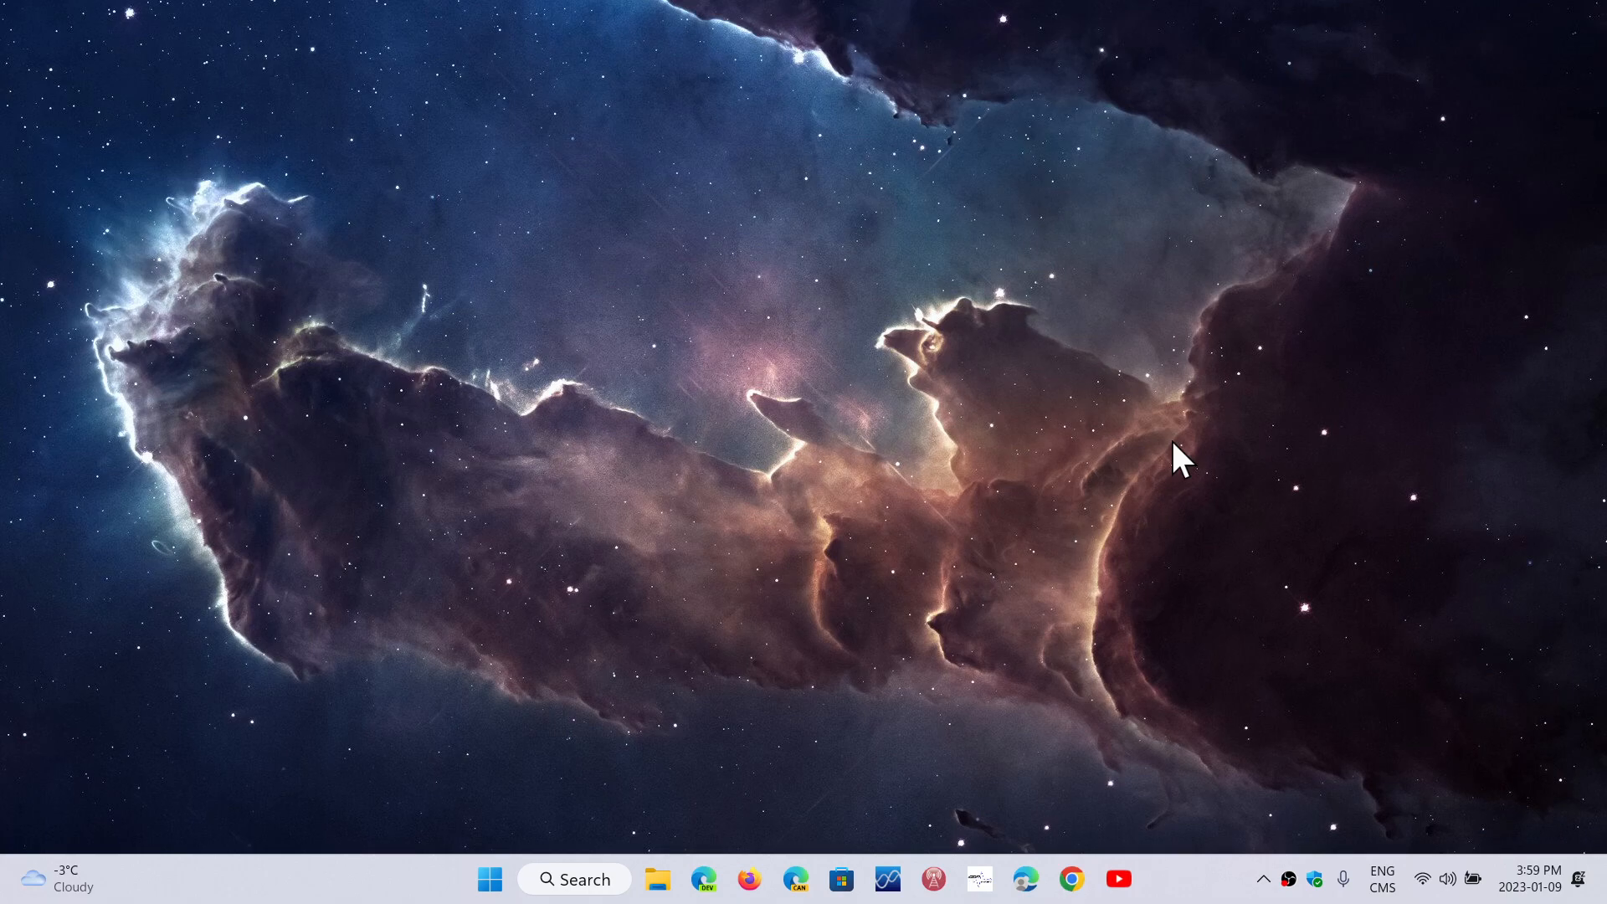
pyautogui.moveTo(1318, 879)
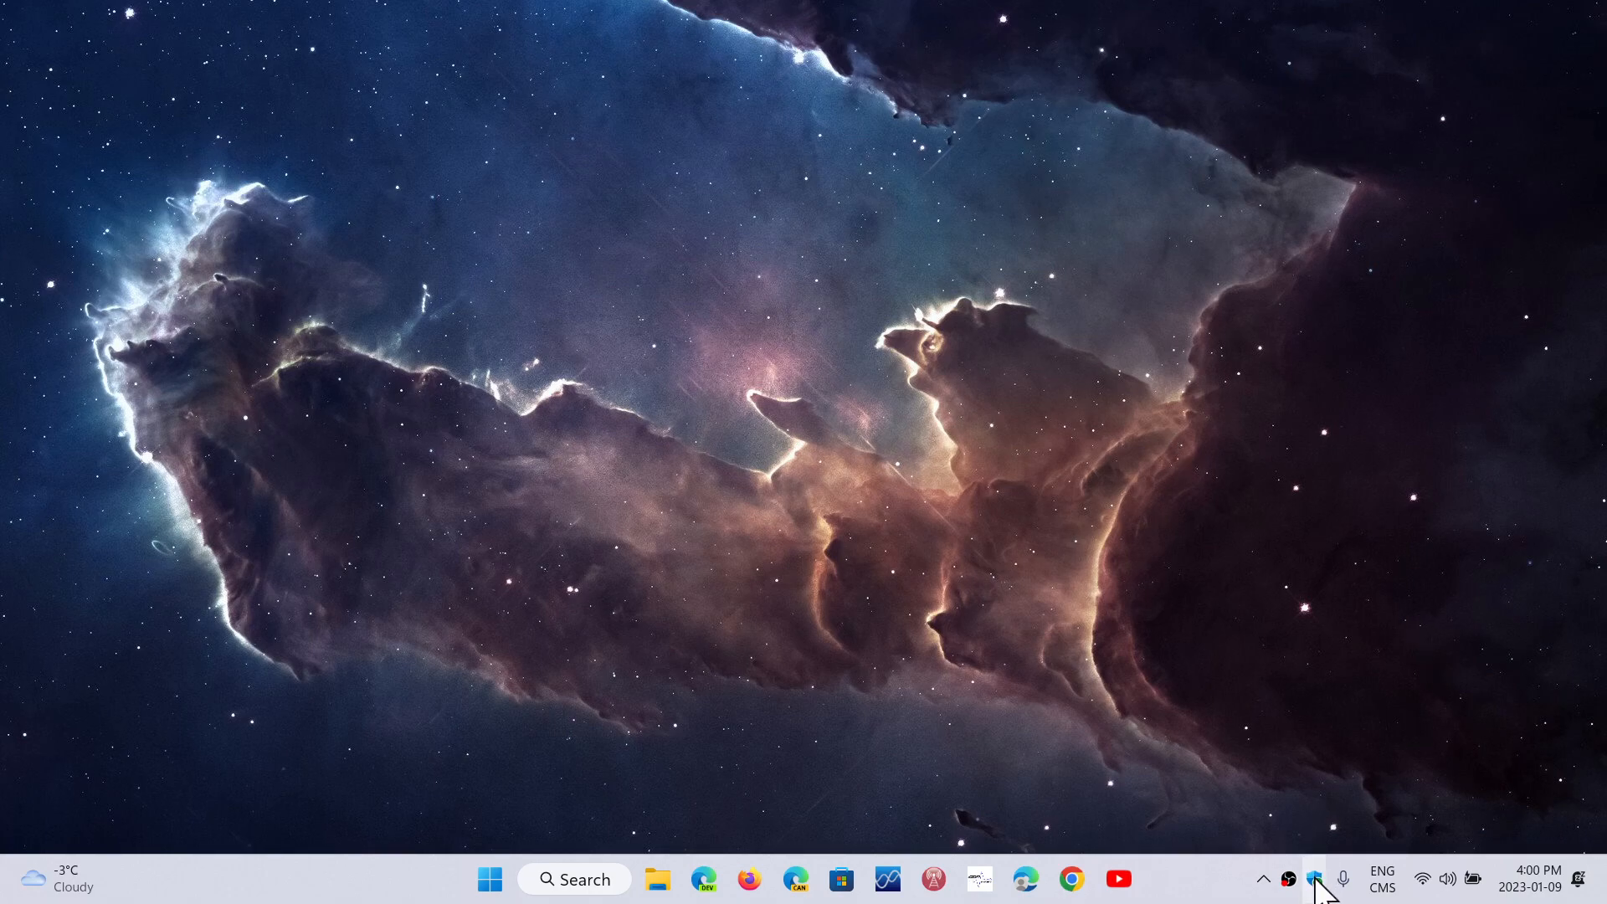
# - Show the Windows Security all-clear dashboard, then bring the Edge new tab page forward
pyautogui.click(1317, 879)
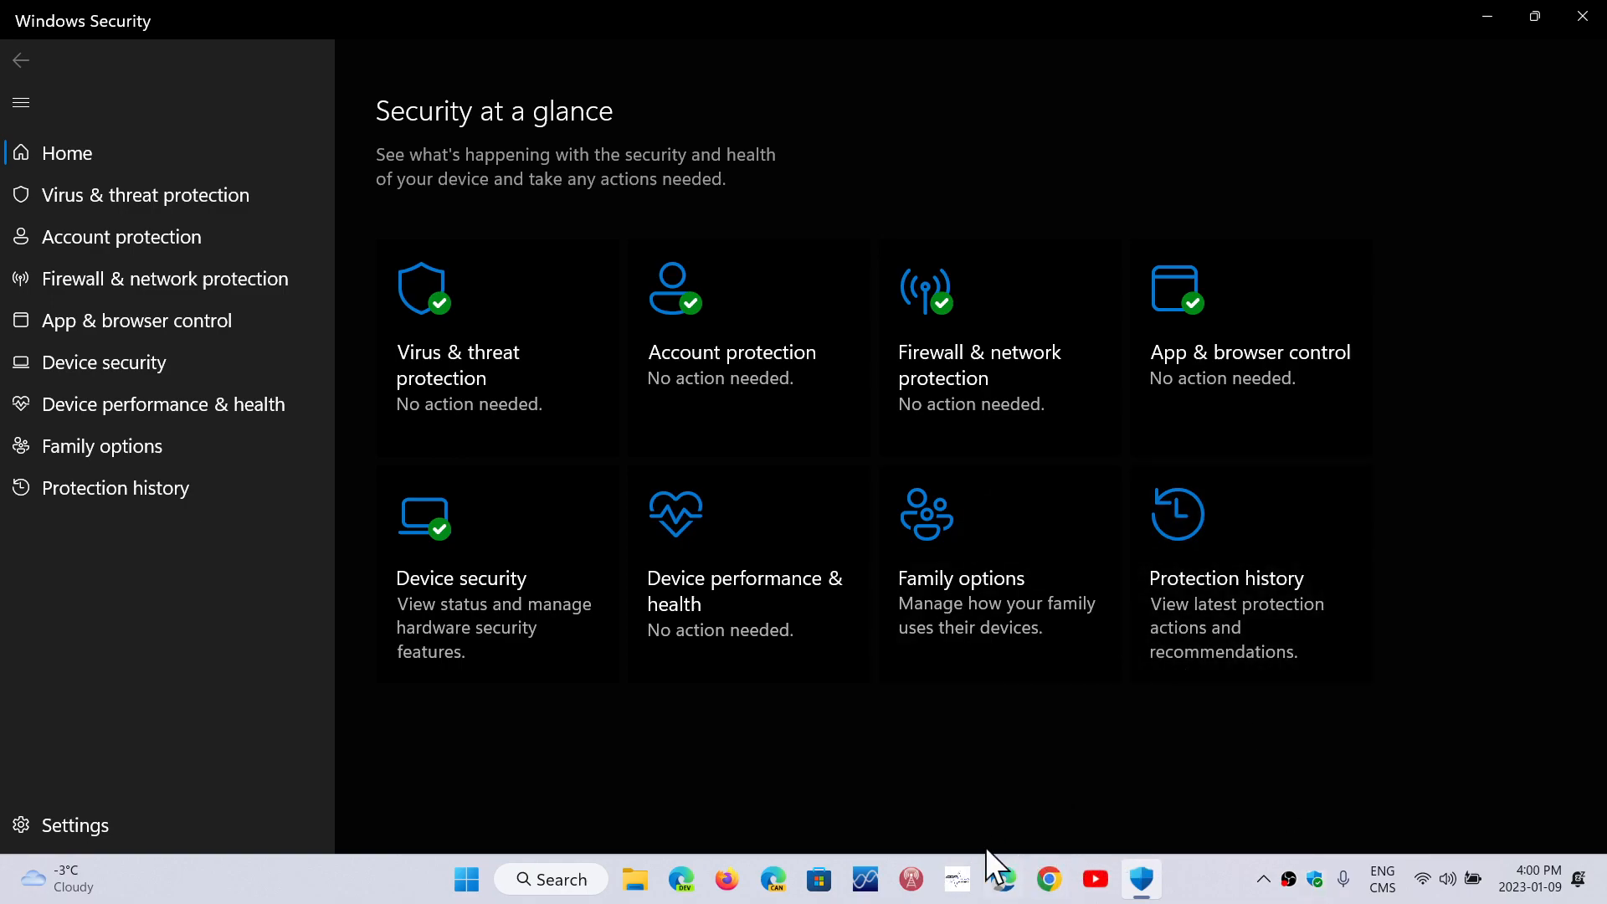
pyautogui.click(1002, 879)
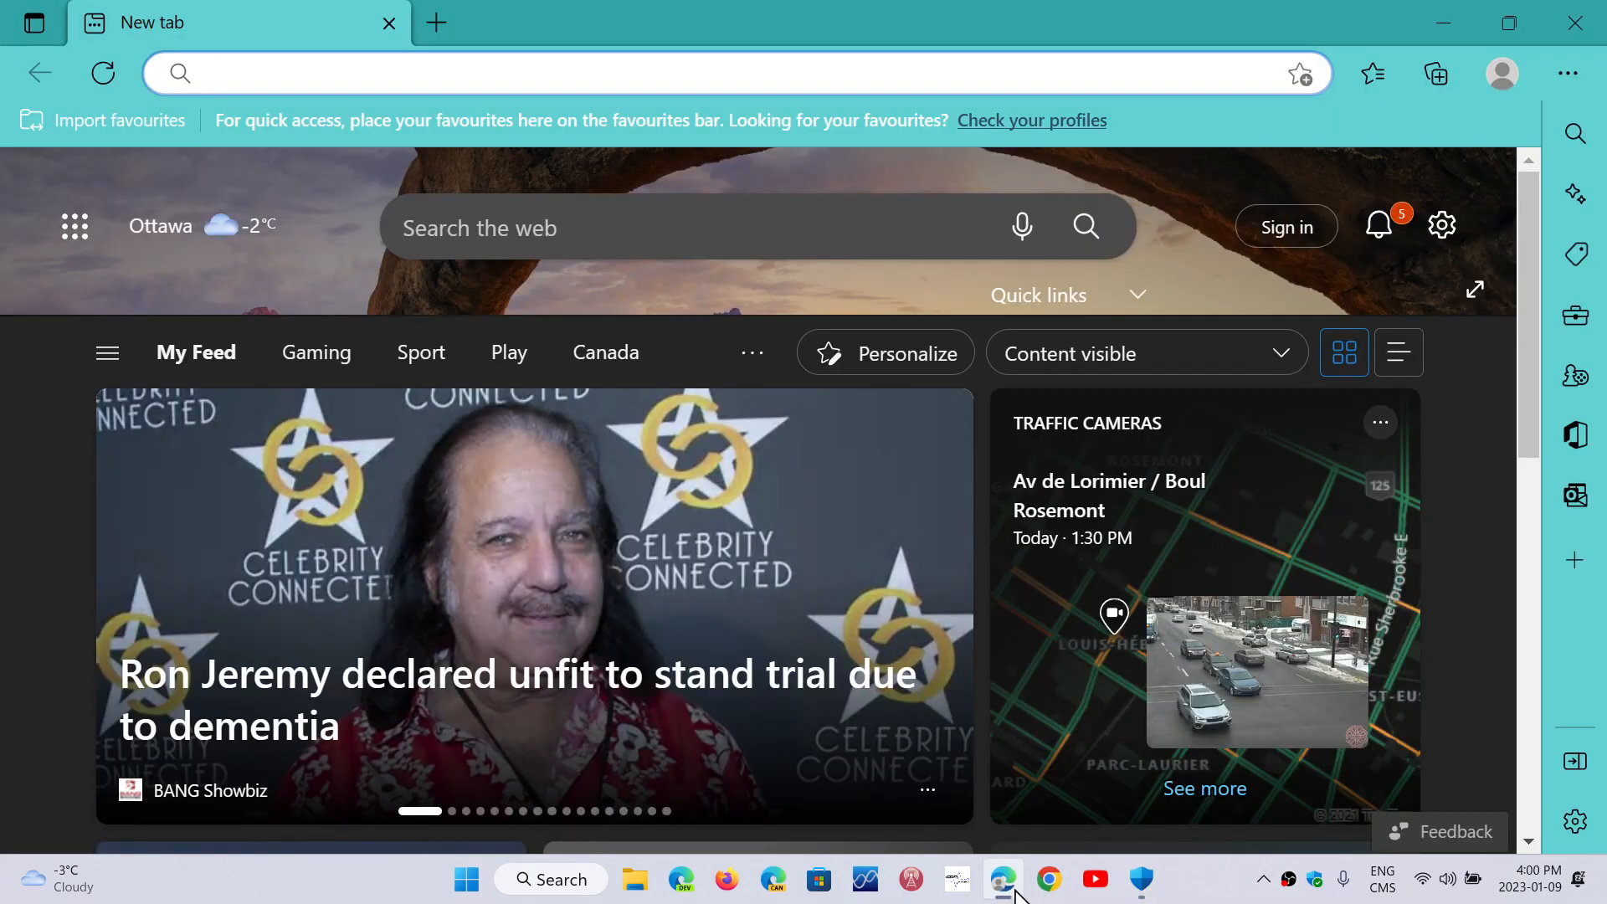
pyautogui.moveTo(1048, 879)
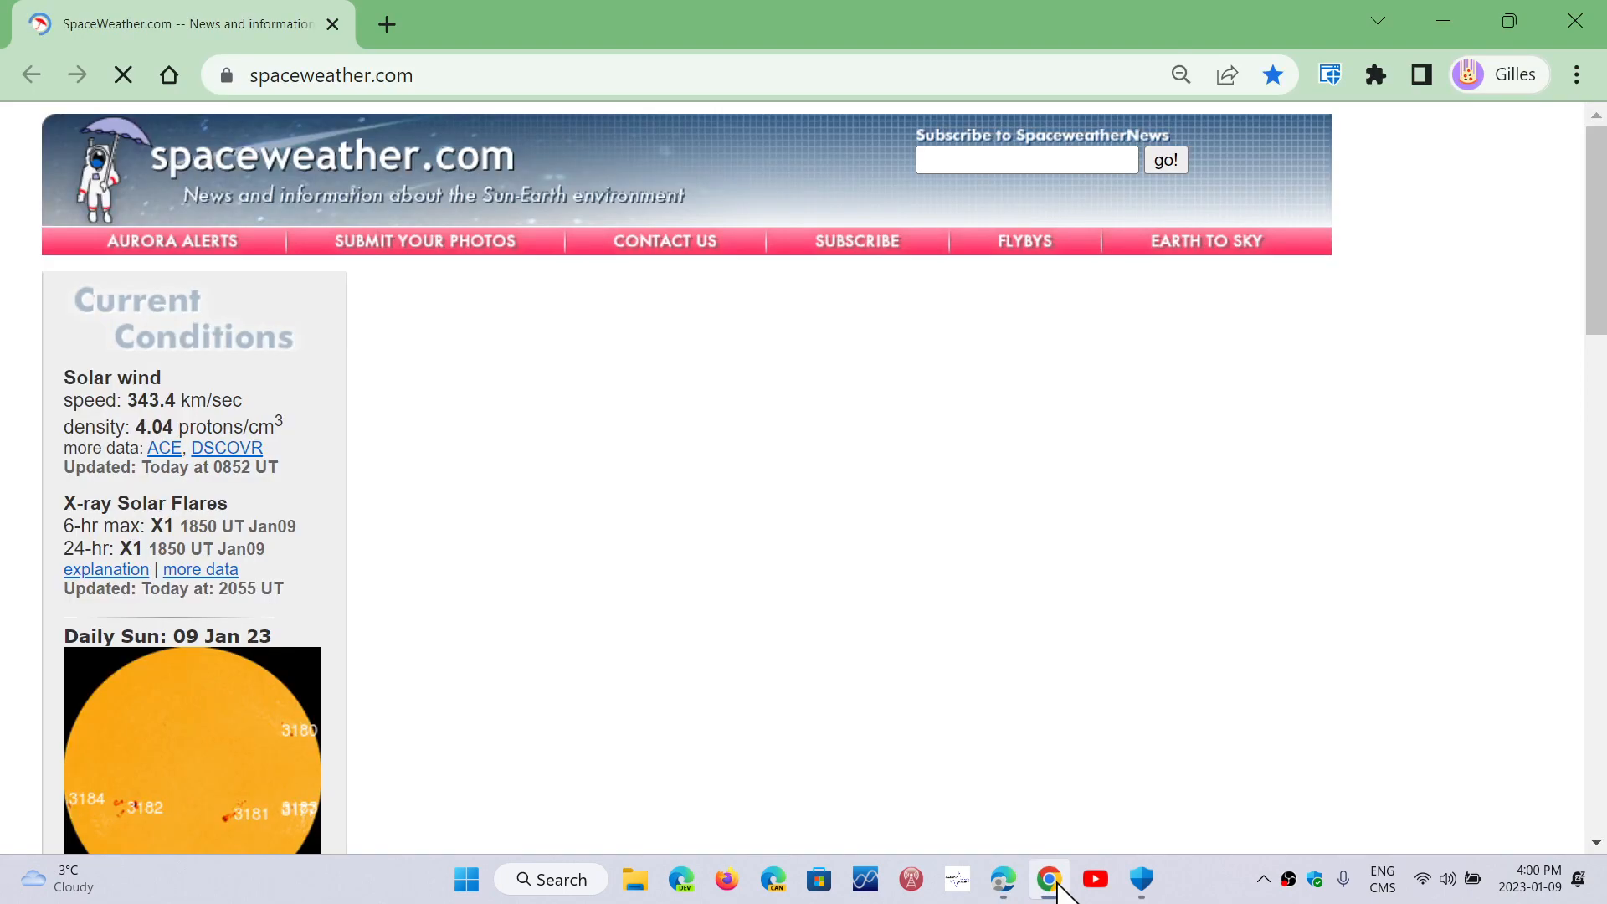
# - Bring Chrome forward with the loaded spaceweather.com front page and its solar flare report
pyautogui.click(122, 75)
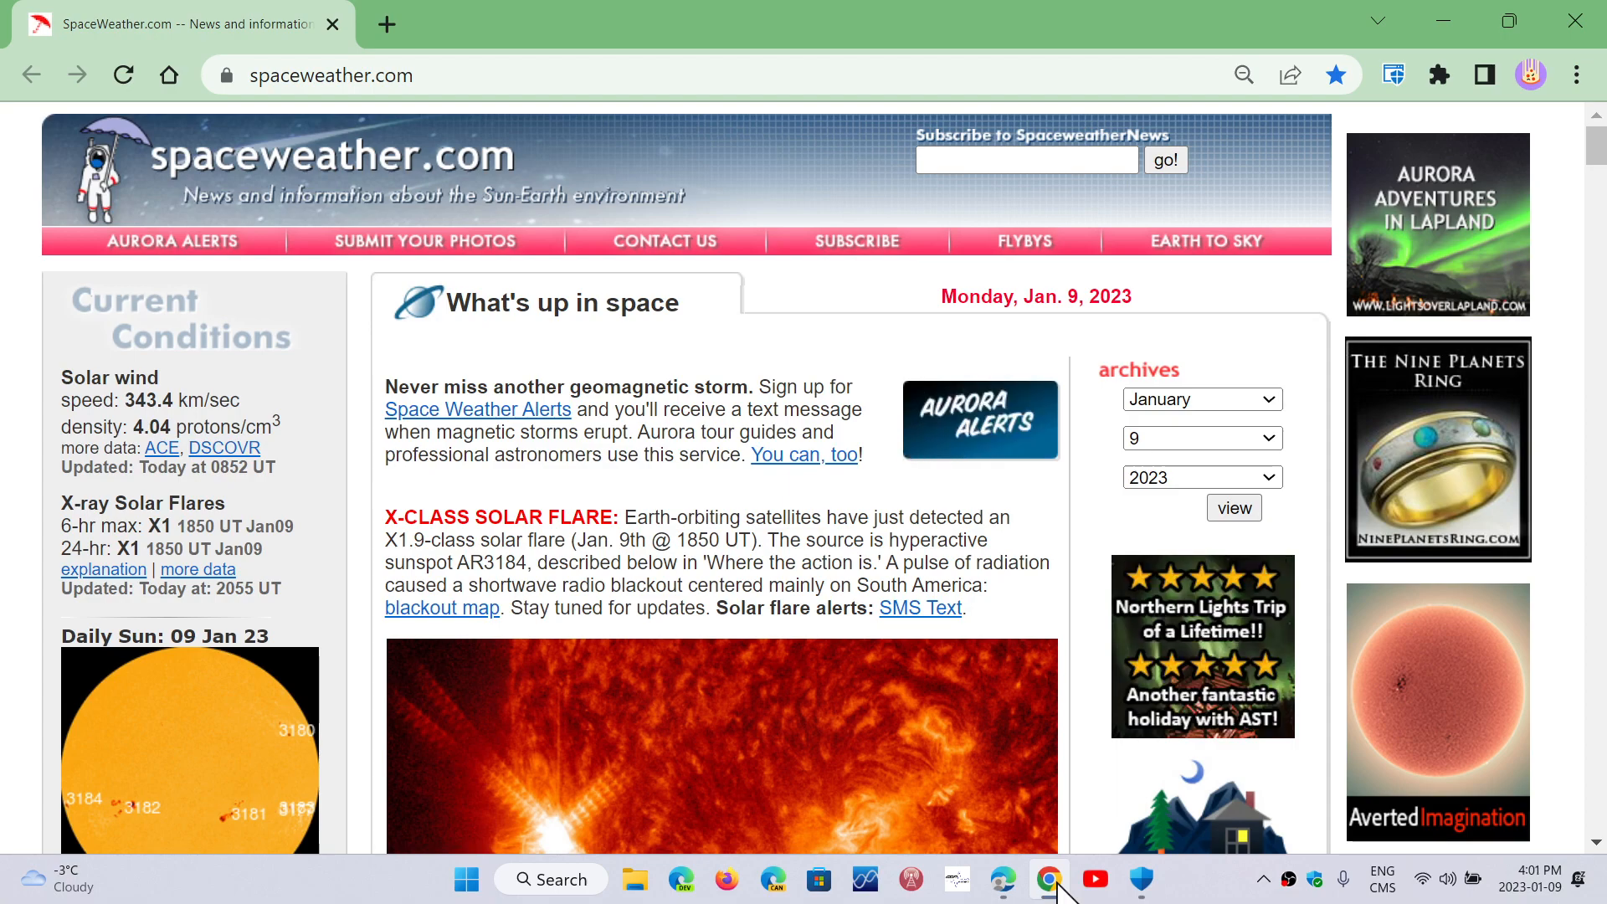
# - Return to Edge's new tab page and move down its news feed to the stock ticker panel
pyautogui.click(1003, 879)
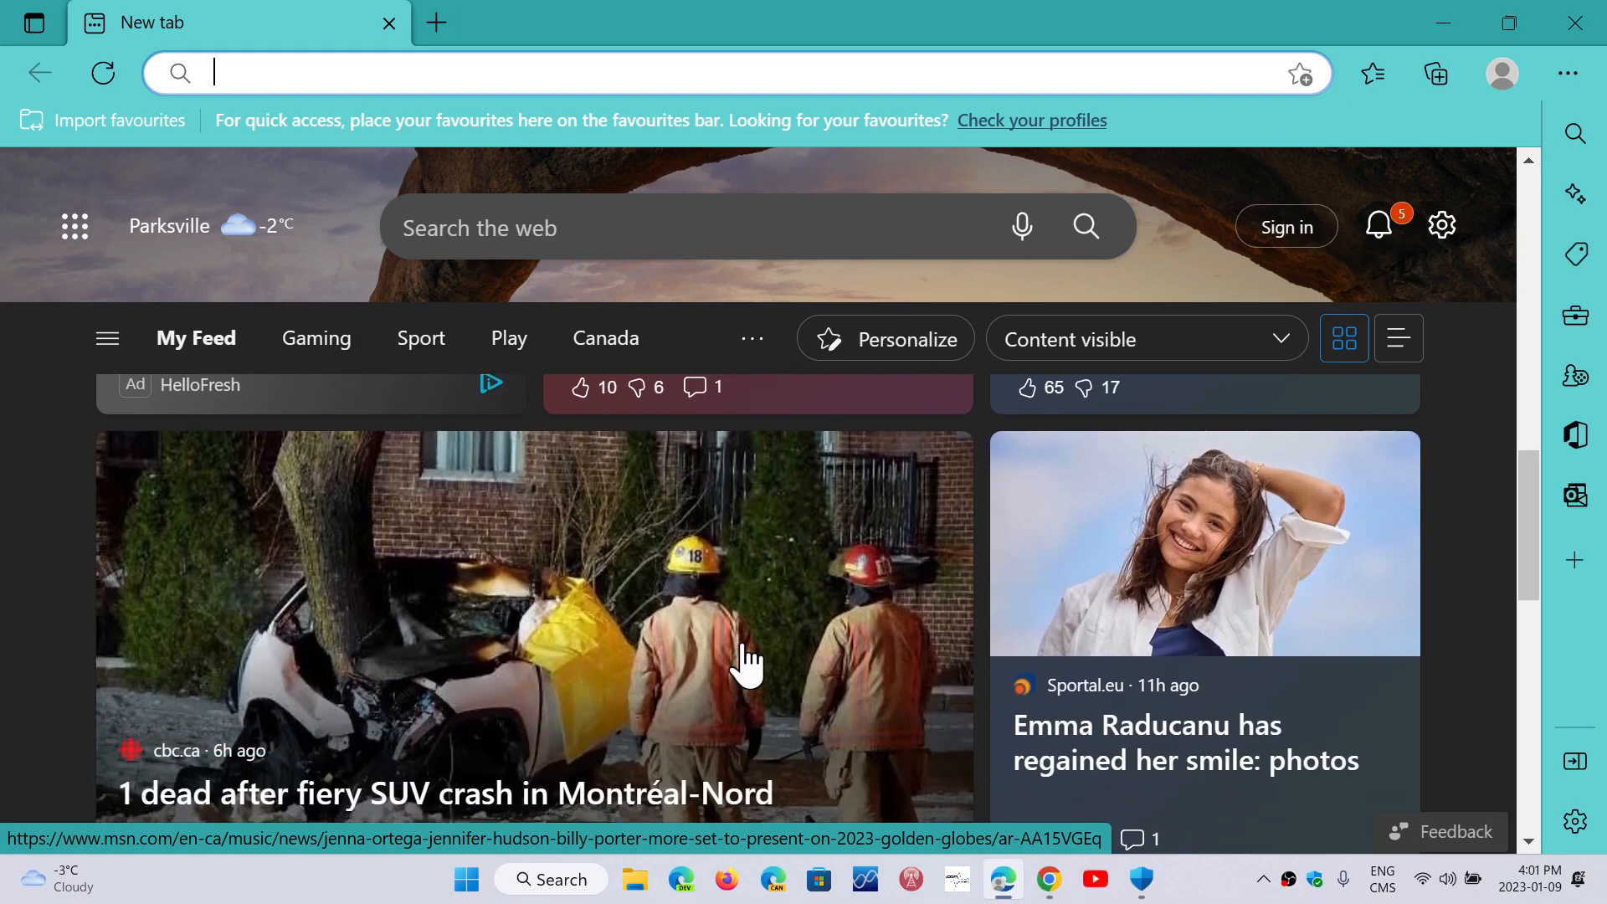
pyautogui.scroll(-3)
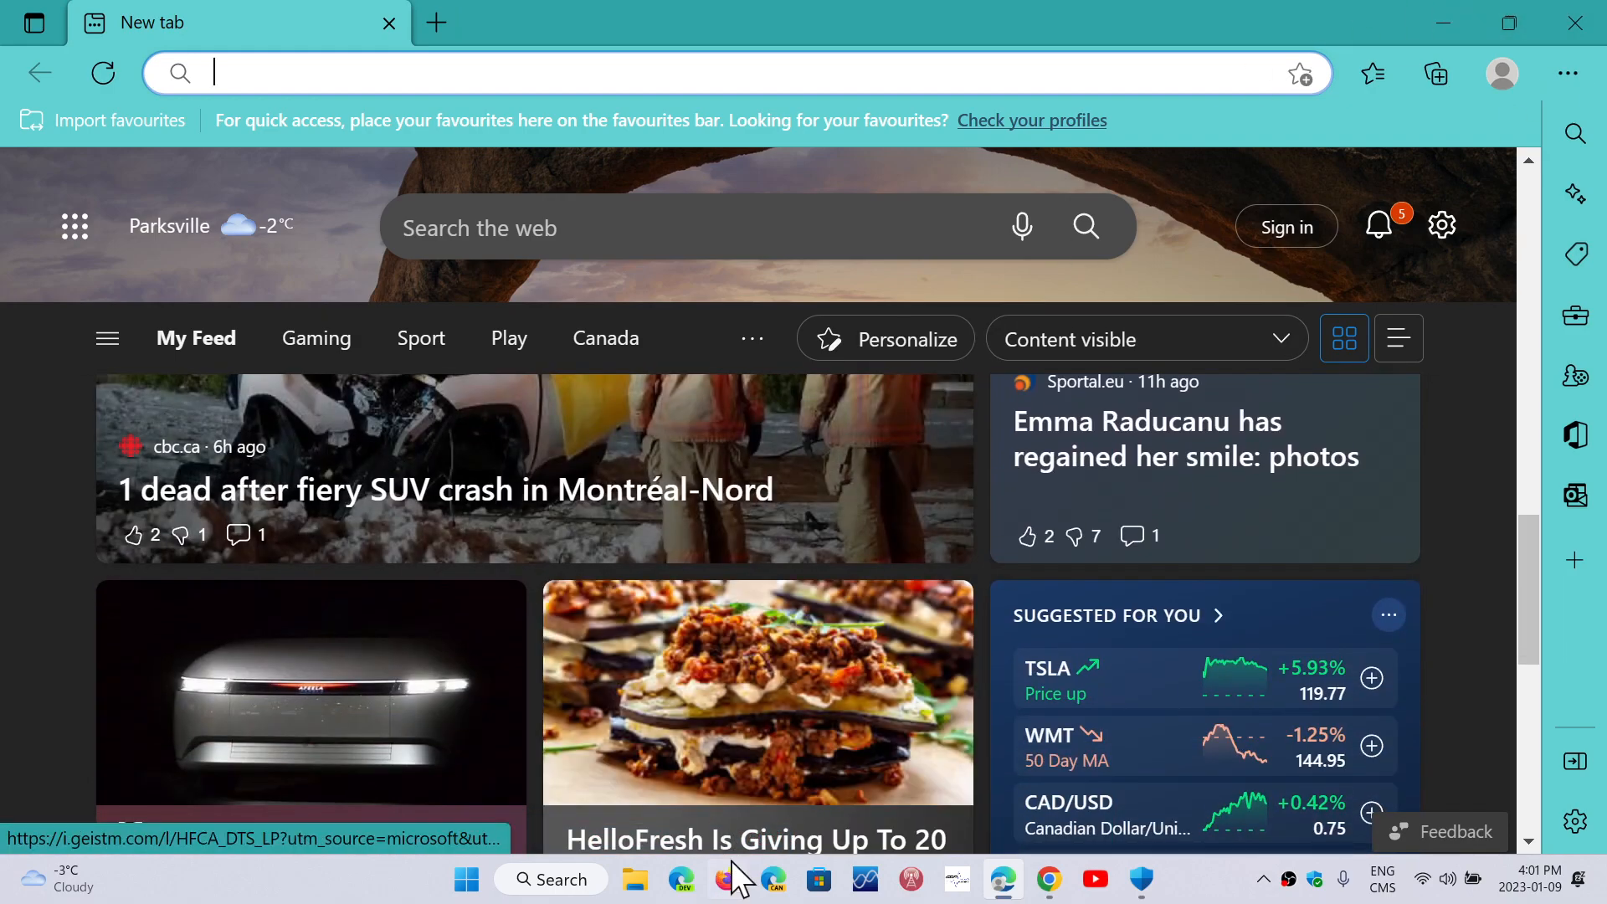
# - Show Firefox's new tab page, then bring the Windows Security overview back in front
pyautogui.click(728, 879)
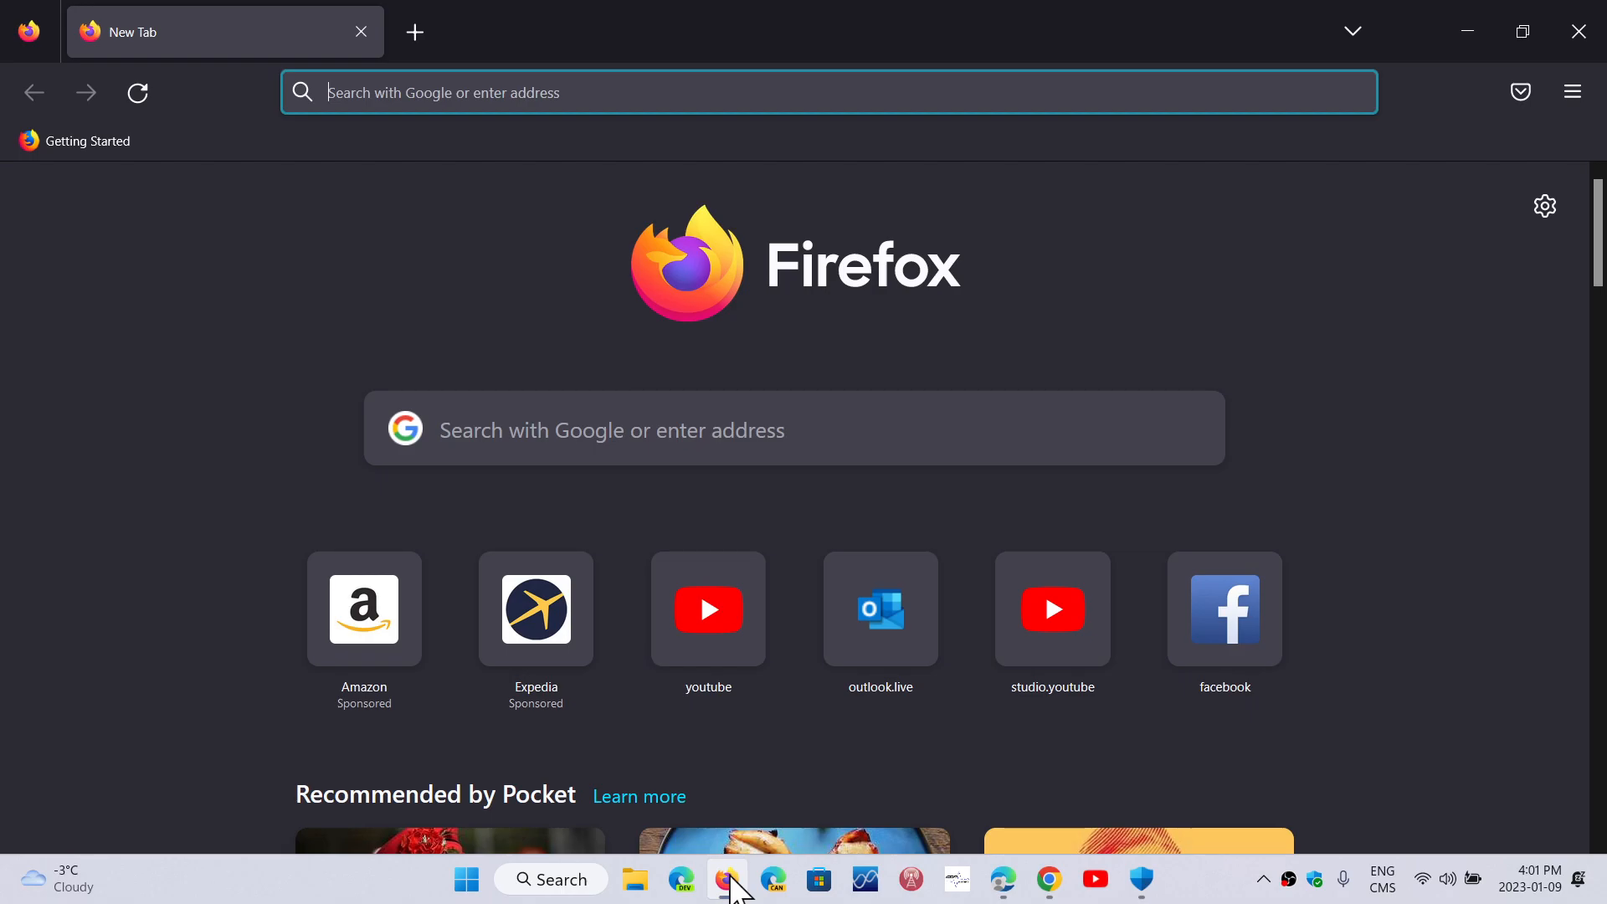
pyautogui.click(727, 887)
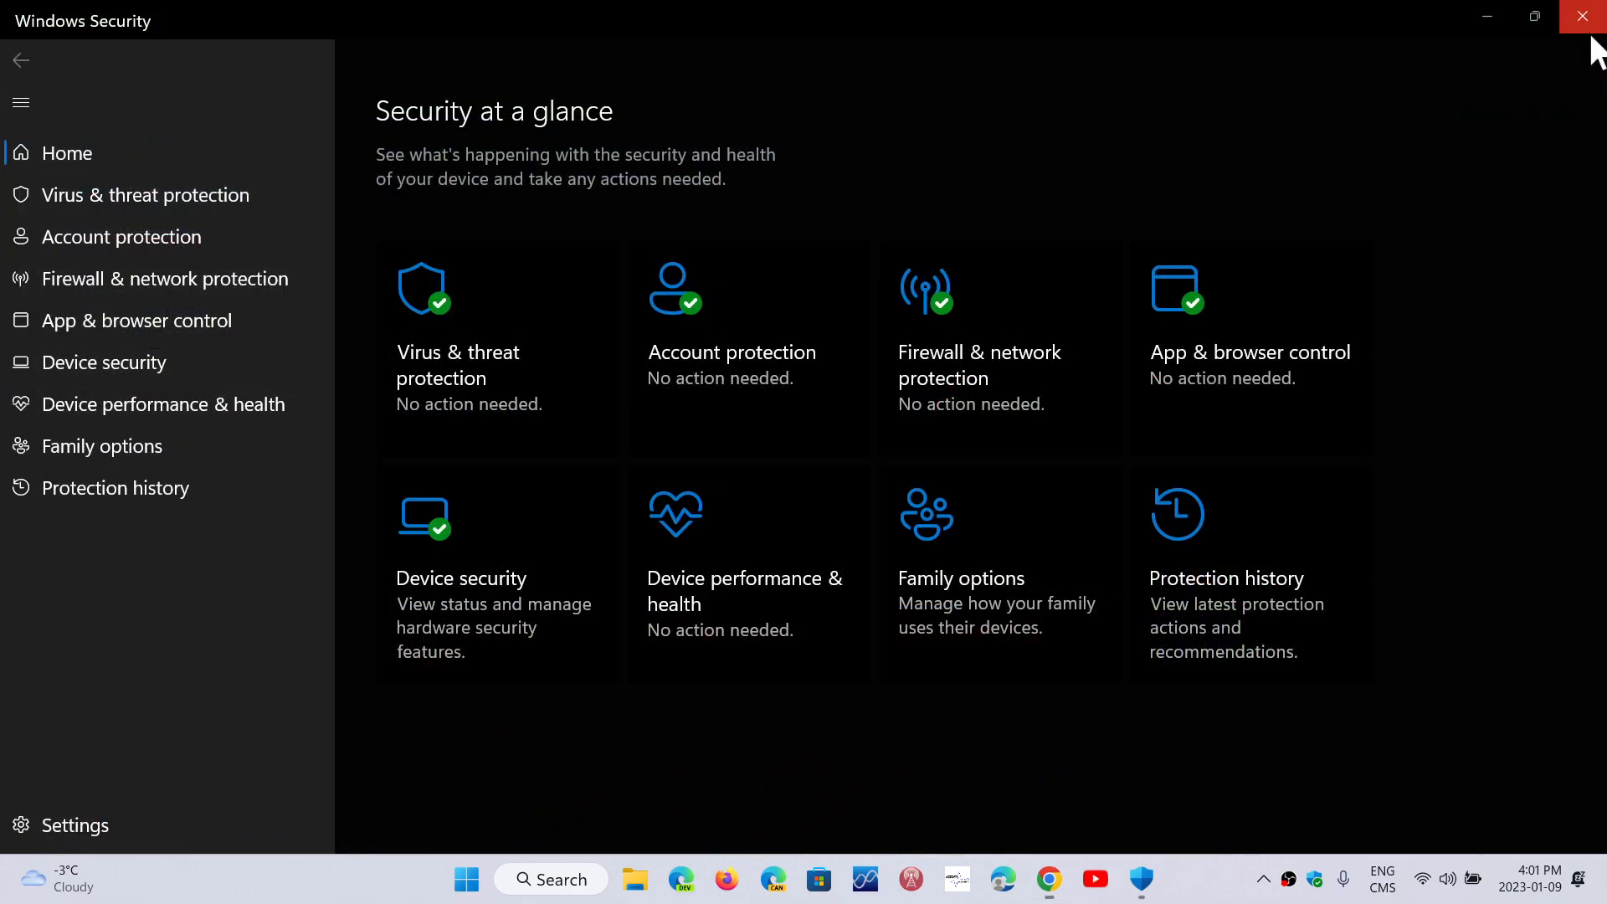
# - Close Windows Security, leaving the nebula wallpaper desktop clear
pyautogui.click(1584, 17)
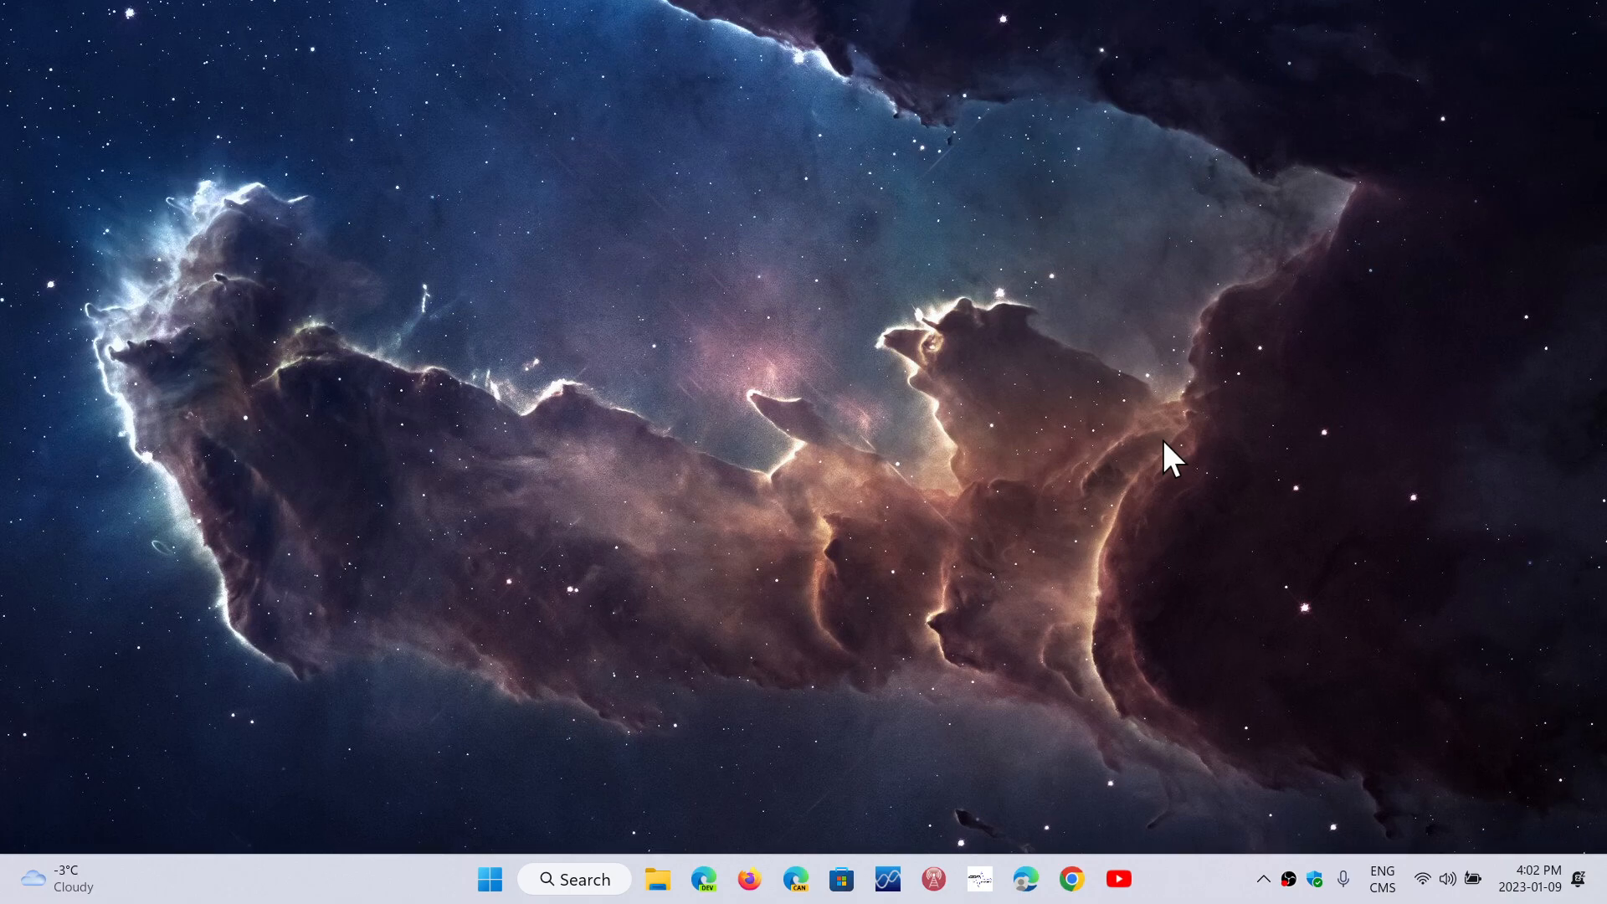
pyautogui.moveTo(1312, 860)
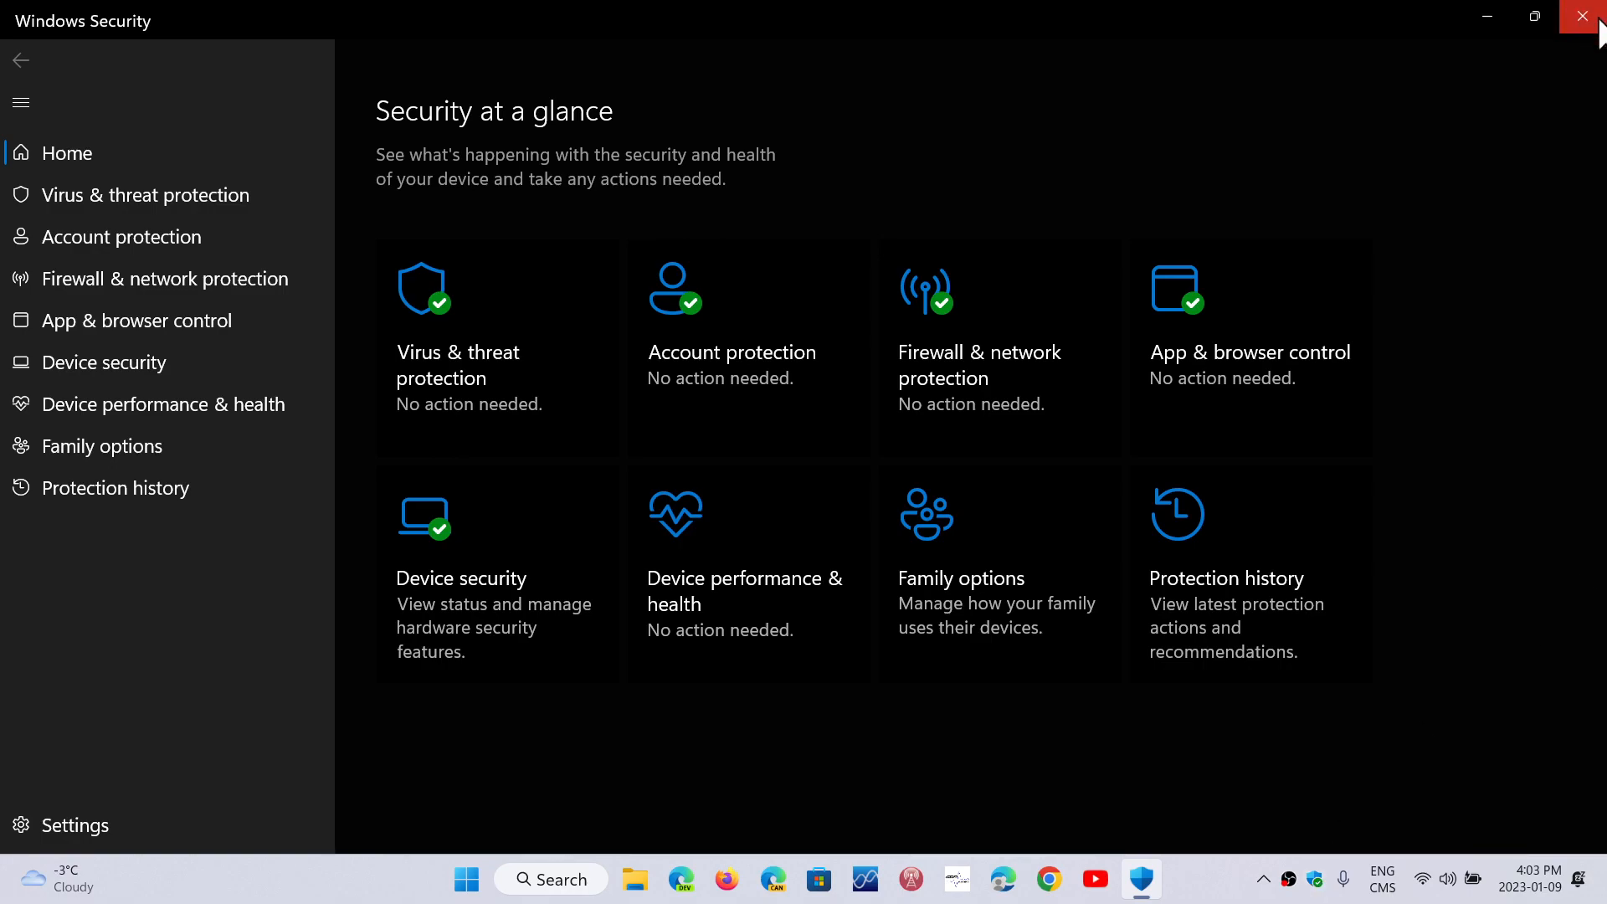
pyautogui.click(1585, 17)
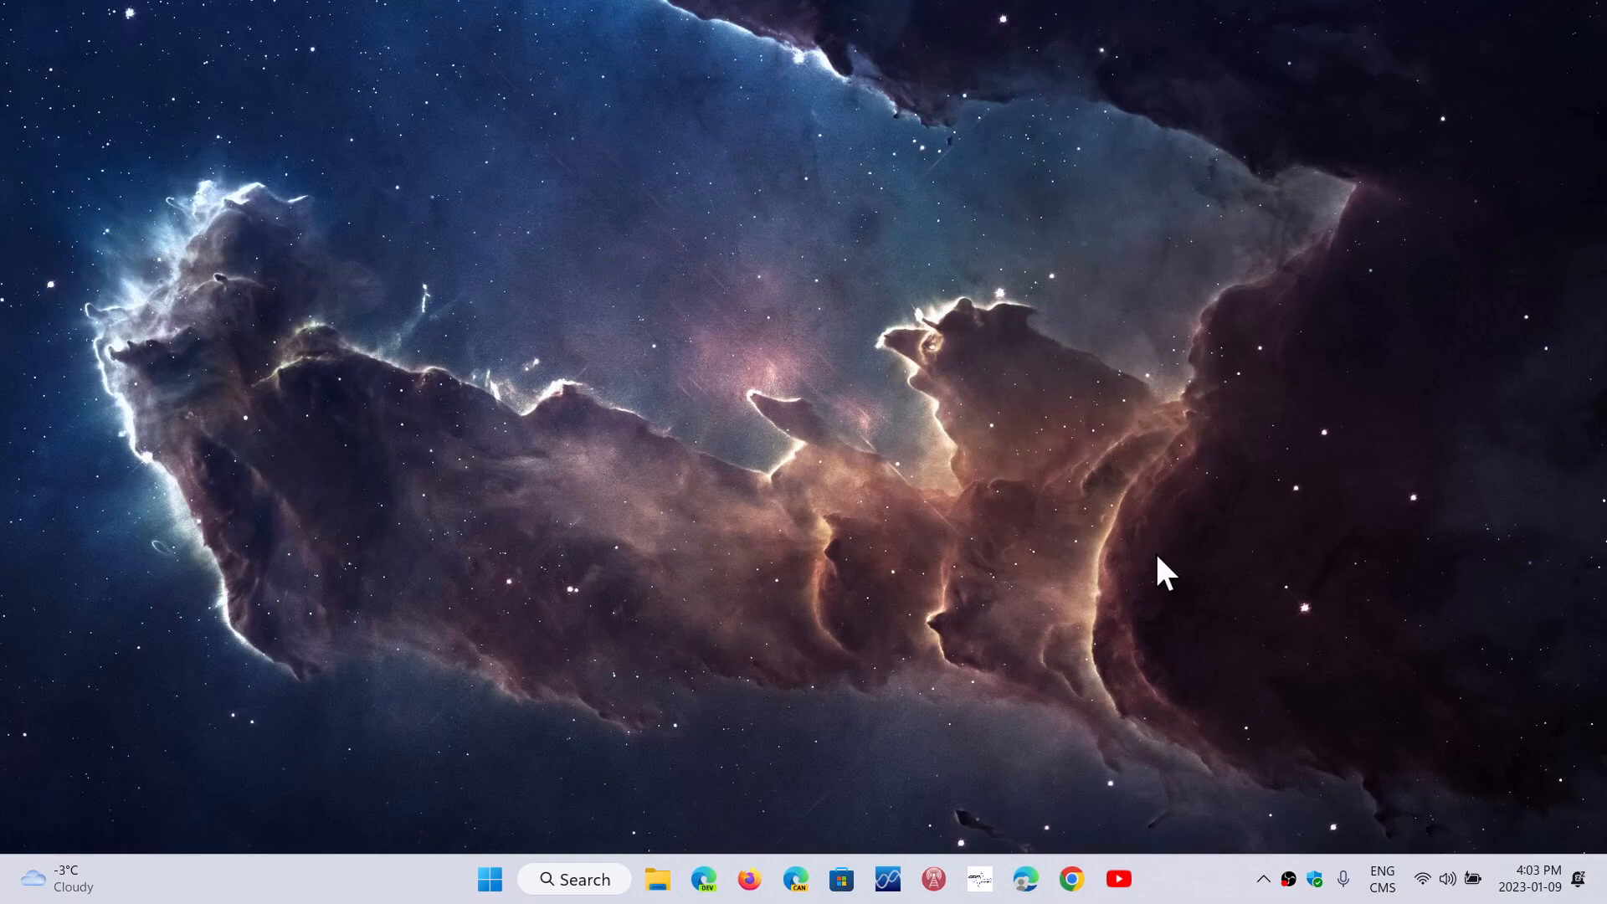